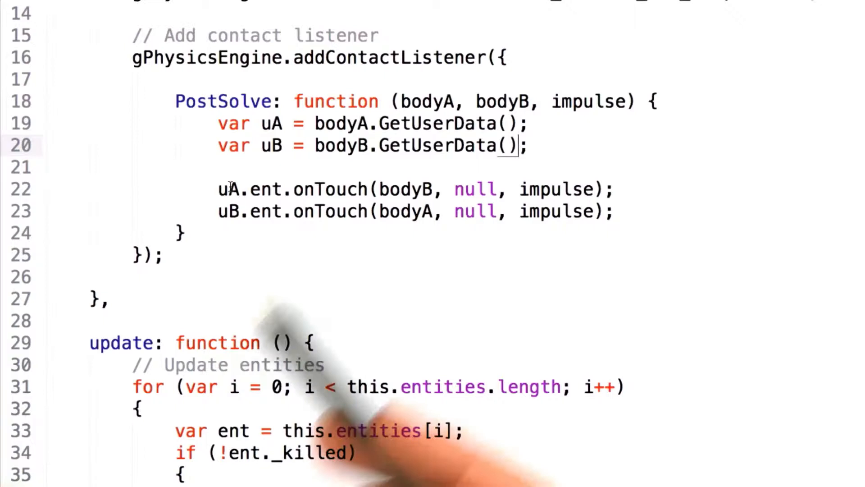
Select the PostSolve handler code where the uA/uB null checks and guarded onTouch calls live.
double_click(326, 190)
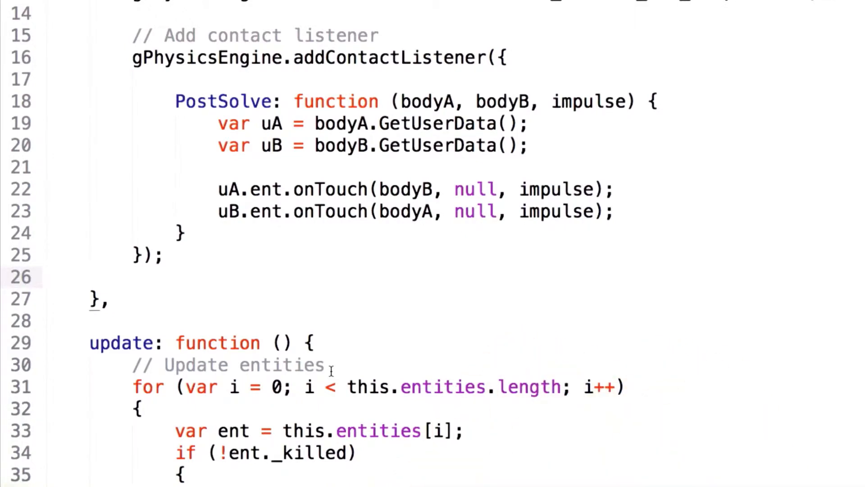
double_click(331, 188)
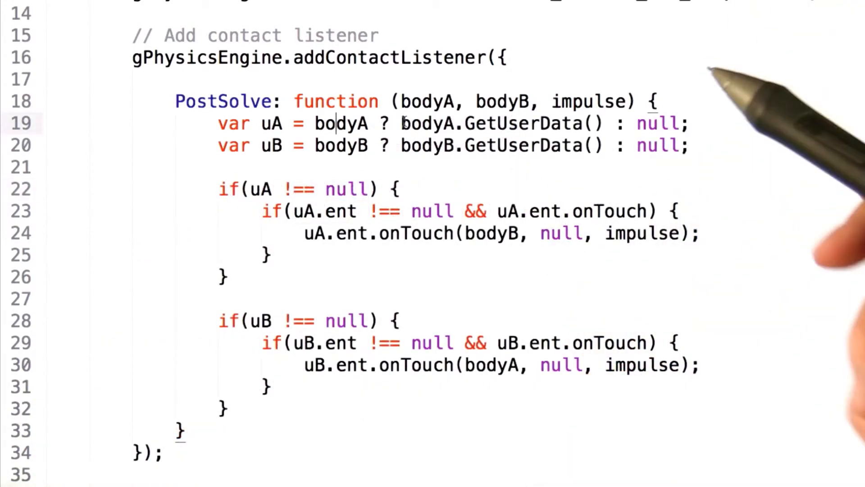
mouse_move(620, 166)
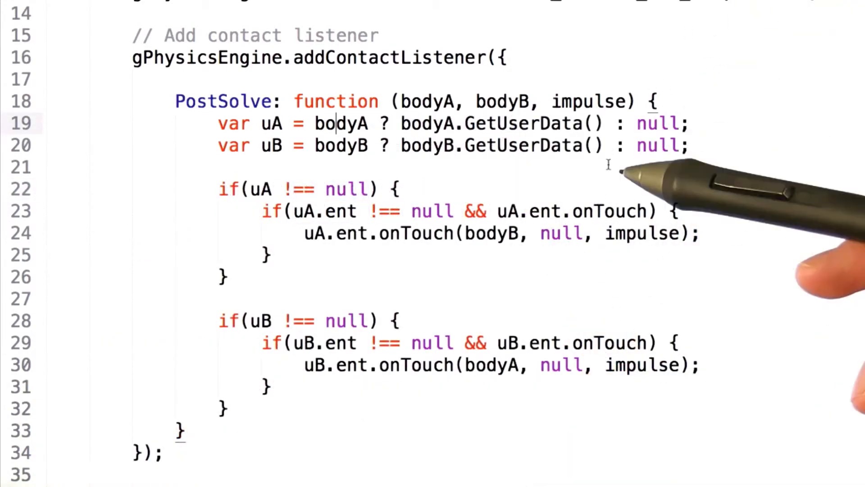